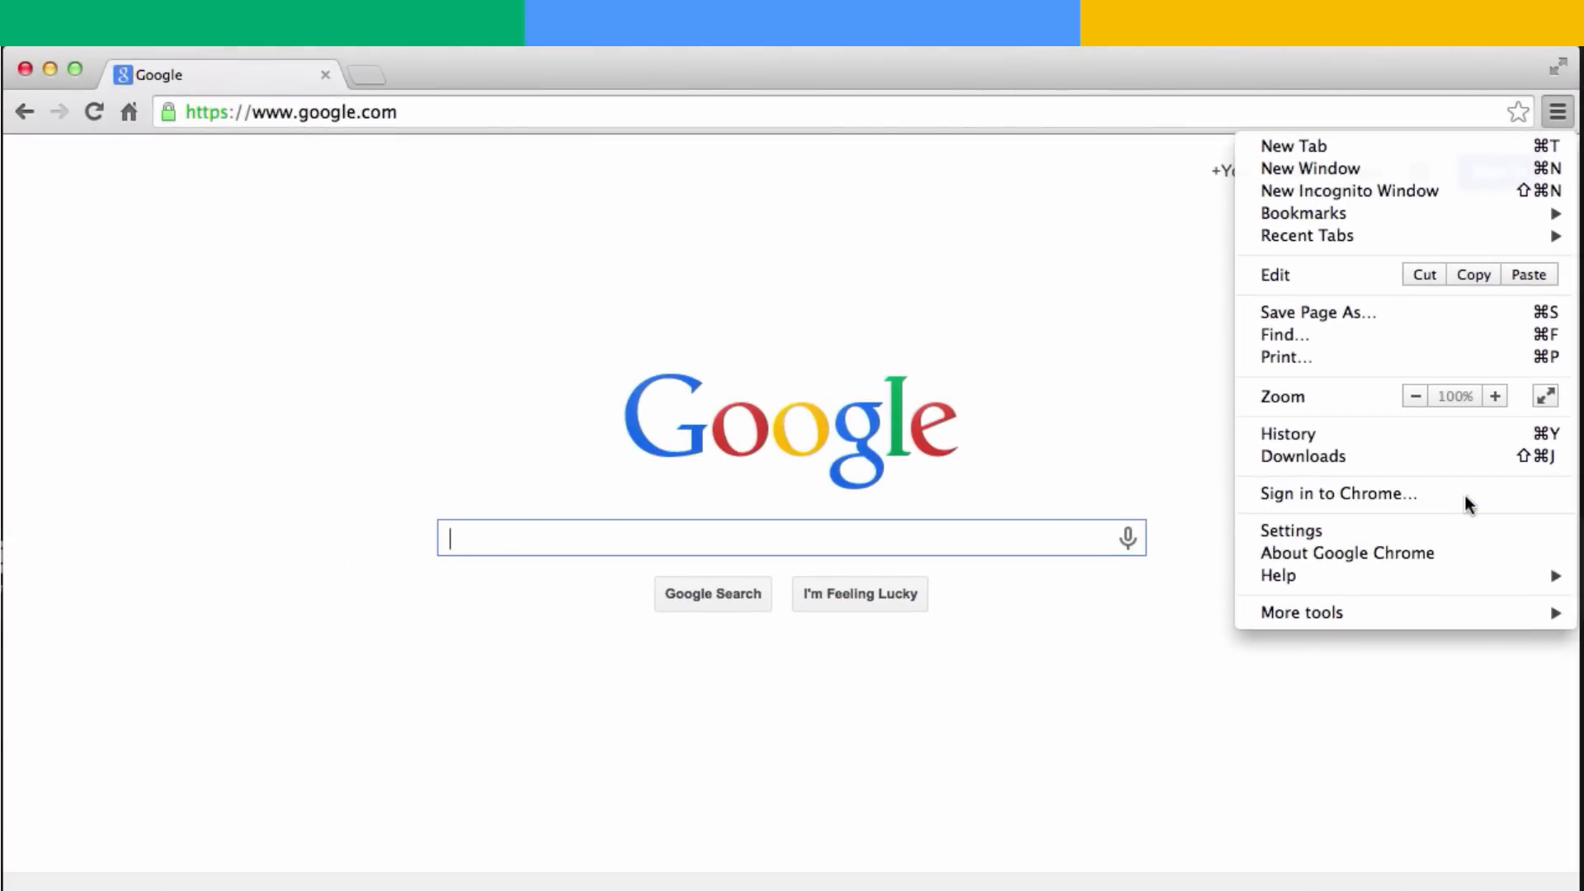
# Start signing in to Chrome to reach the Google Docs home screen
pyautogui.click(1335, 493)
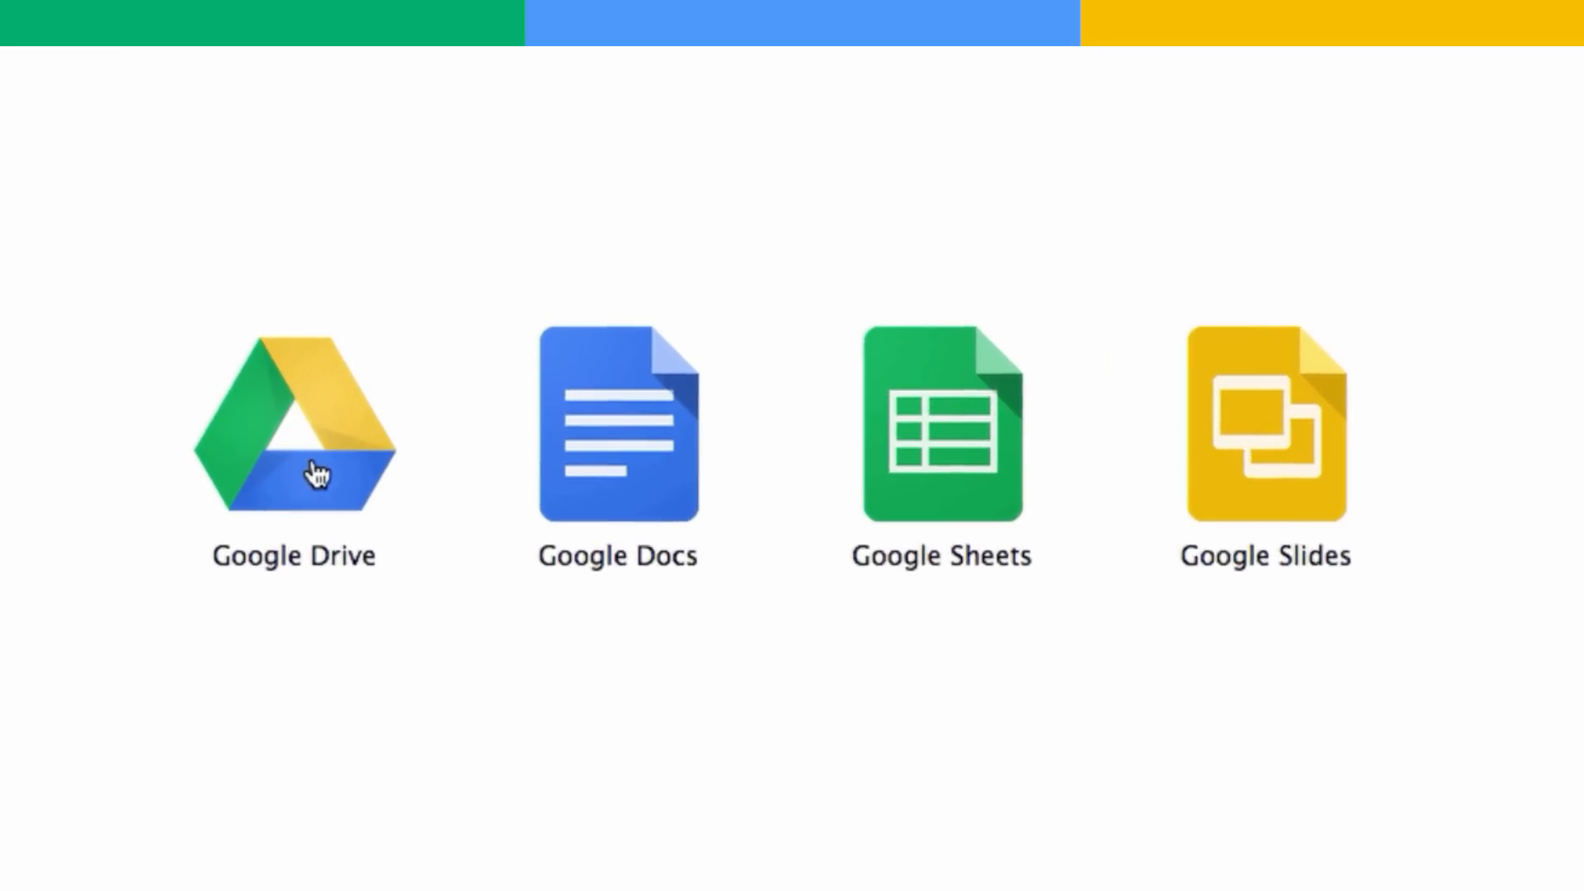
pyautogui.moveTo(315, 470)
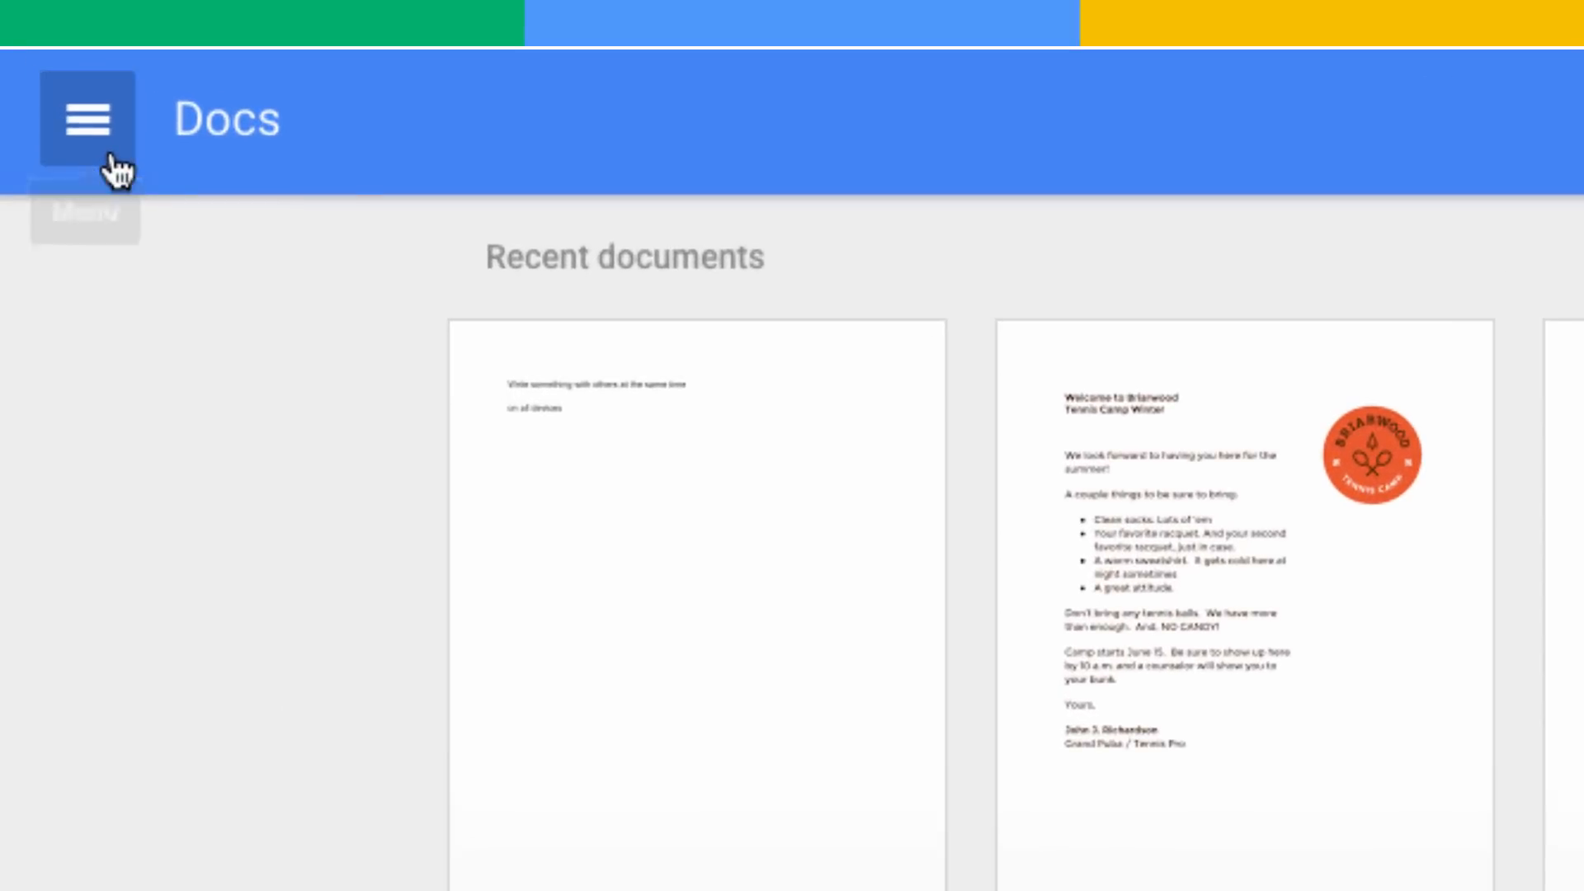
# Reach the Docs Settings from the hamburger navigation menu
pyautogui.click(86, 118)
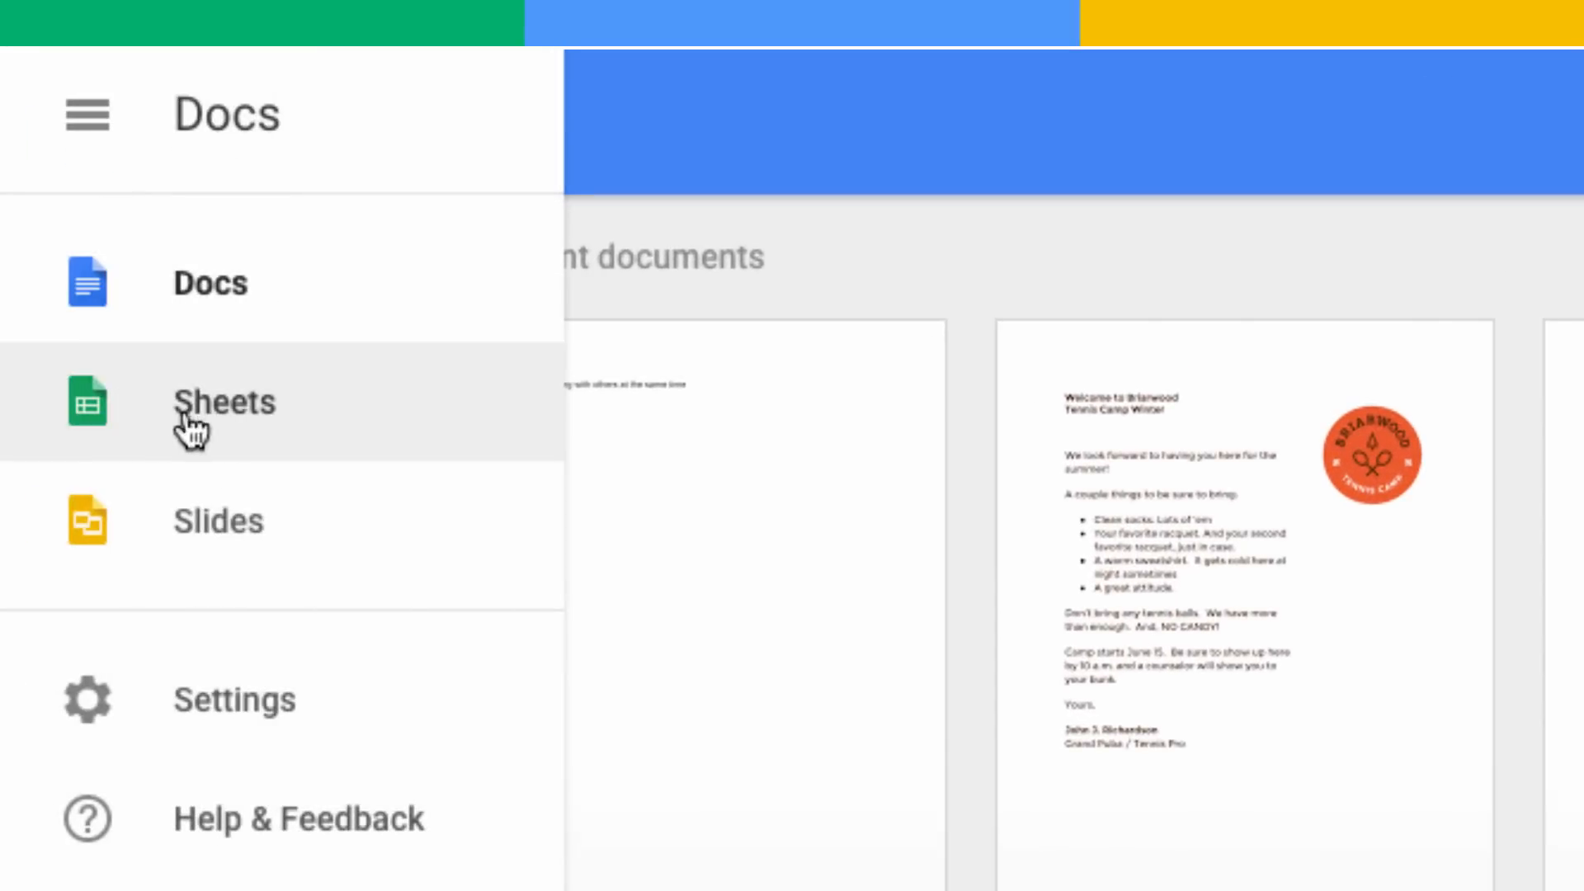
pyautogui.moveTo(382, 700)
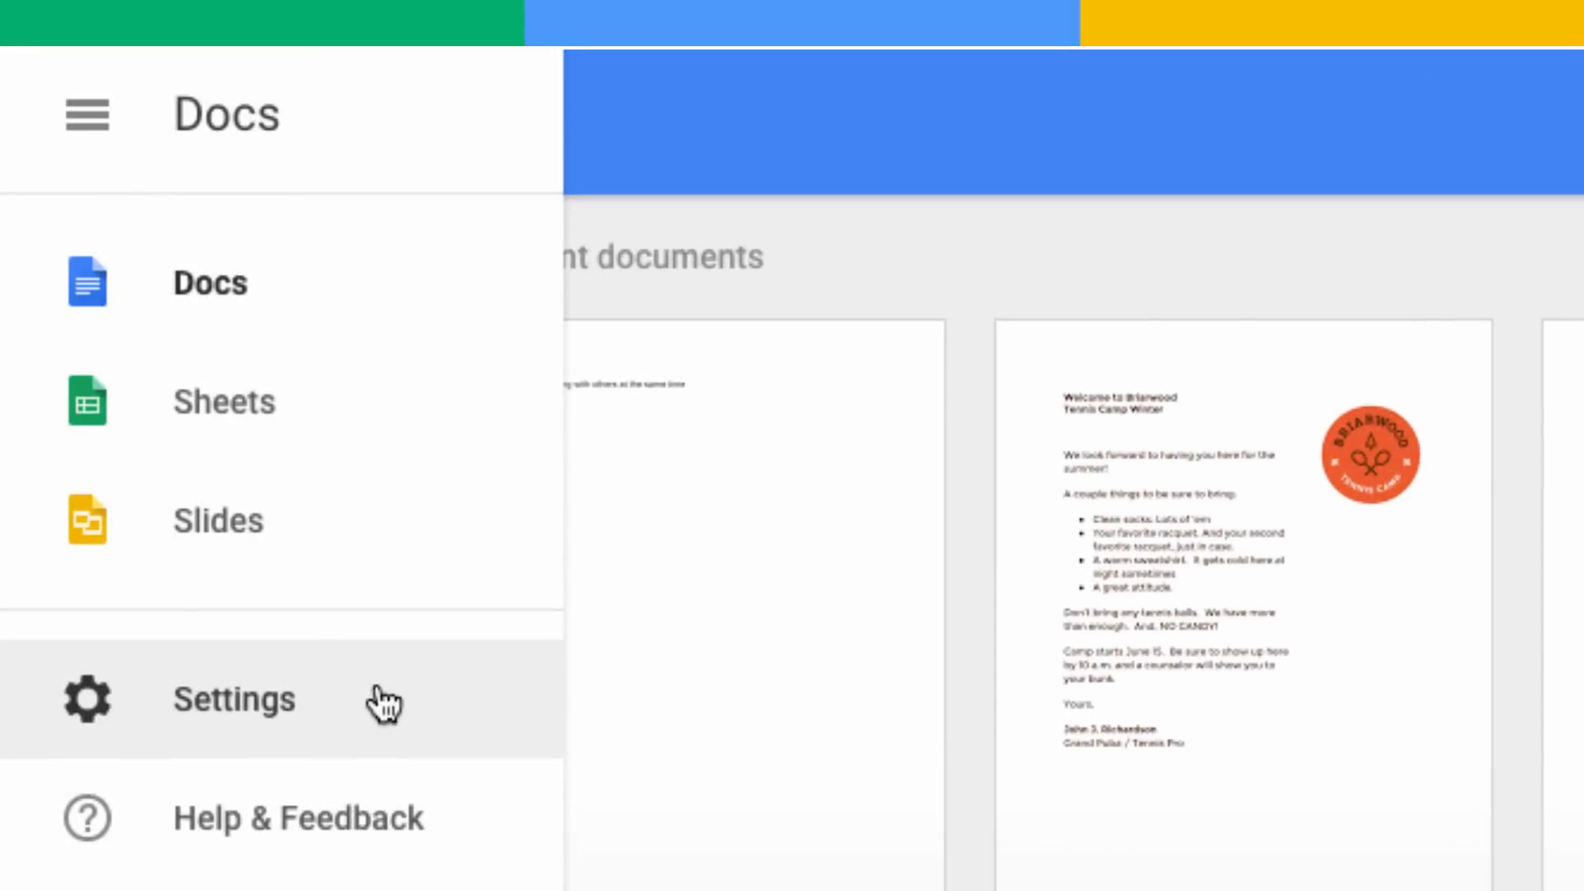
pyautogui.click(232, 700)
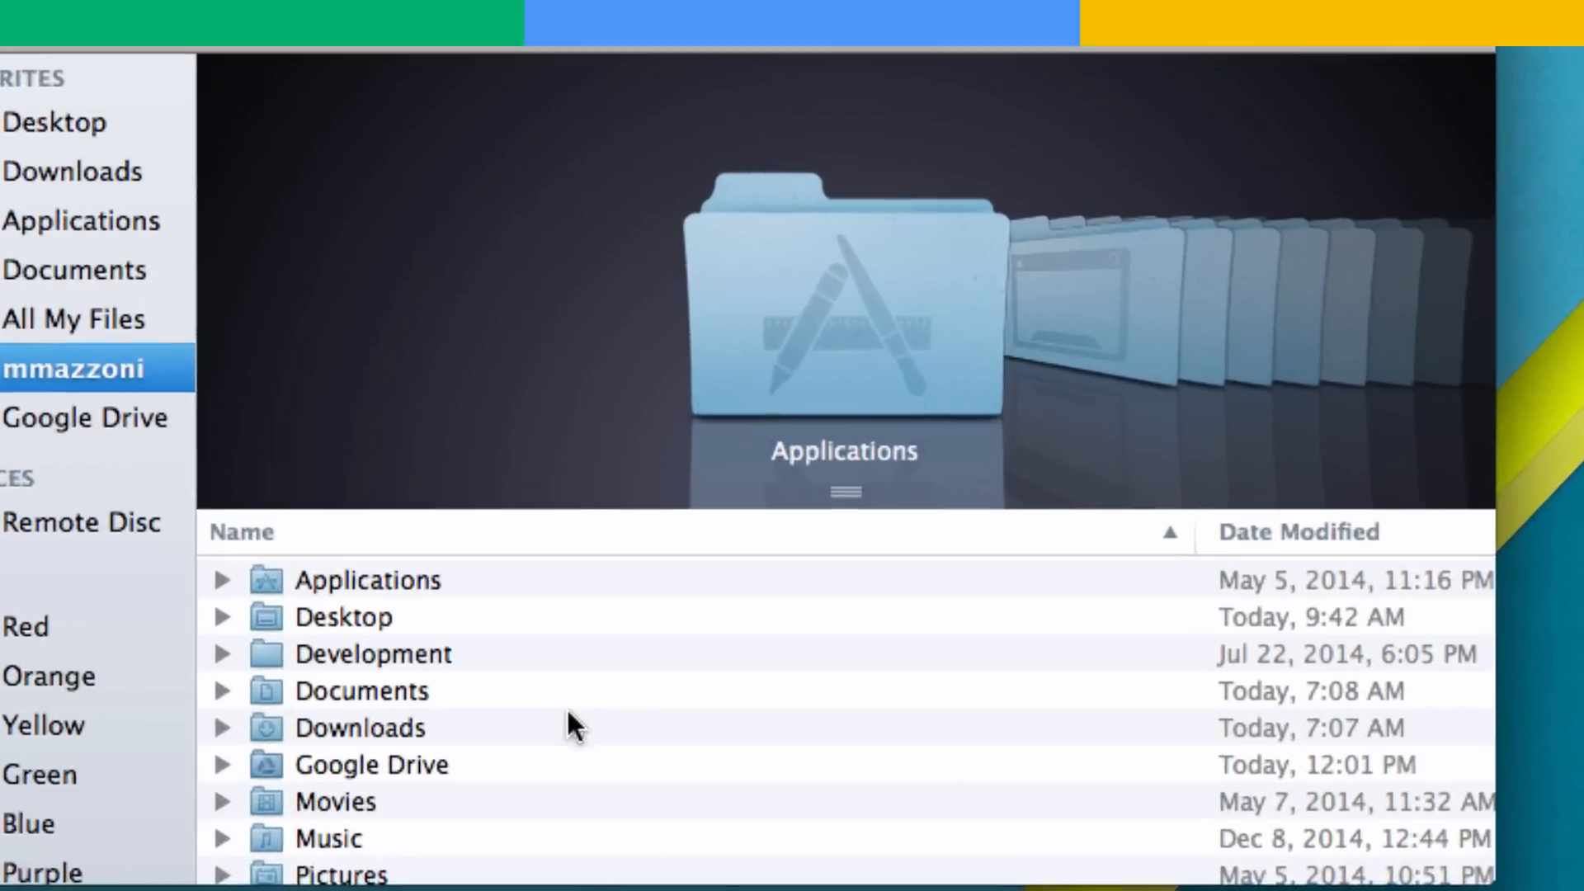
# Show the home folder contents in Finder, including the Google Drive folder
pyautogui.click(371, 764)
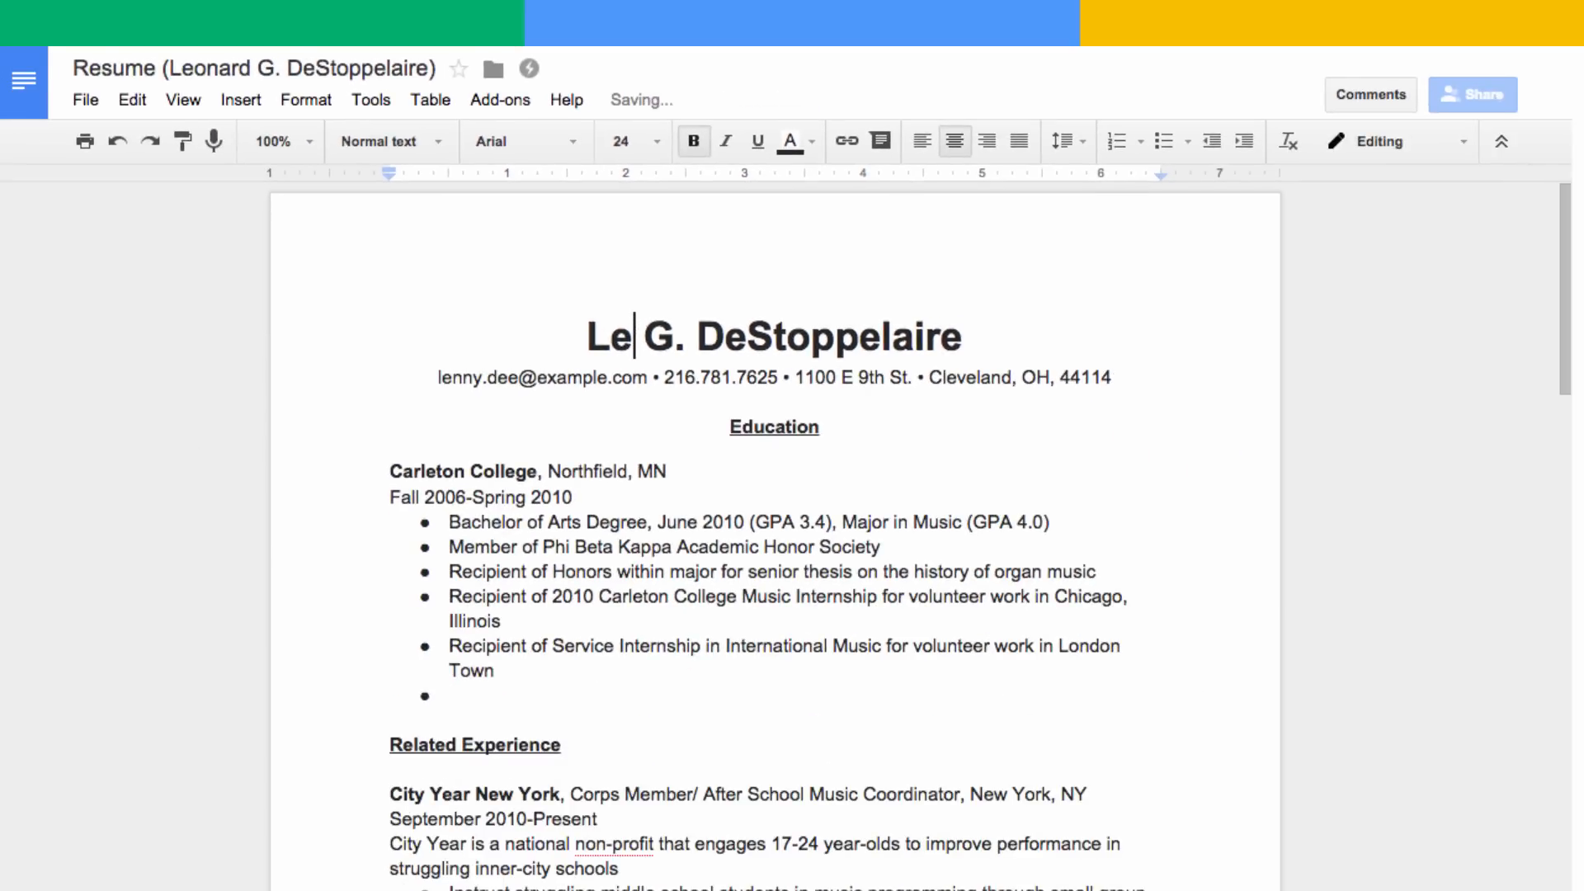
# Complete the first name 'Leonard' in the resume heading by adding 'onard'
pyautogui.write('onard')
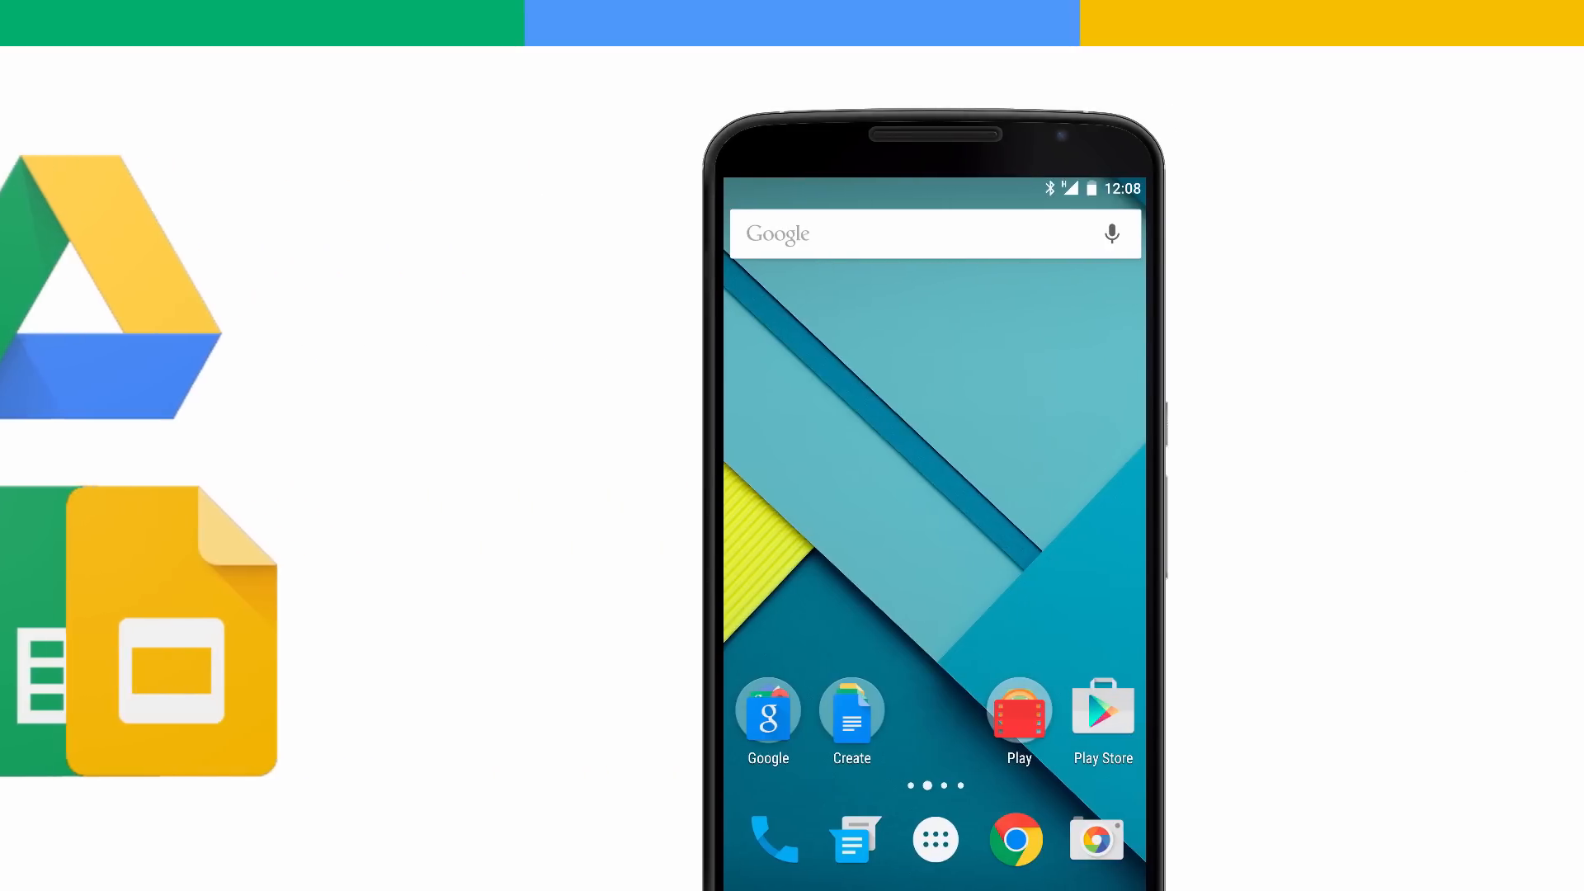
# Expand the Create folder on the Android home screen showing Docs, Sheets, Slides, Drive and Keep
pyautogui.click(852, 718)
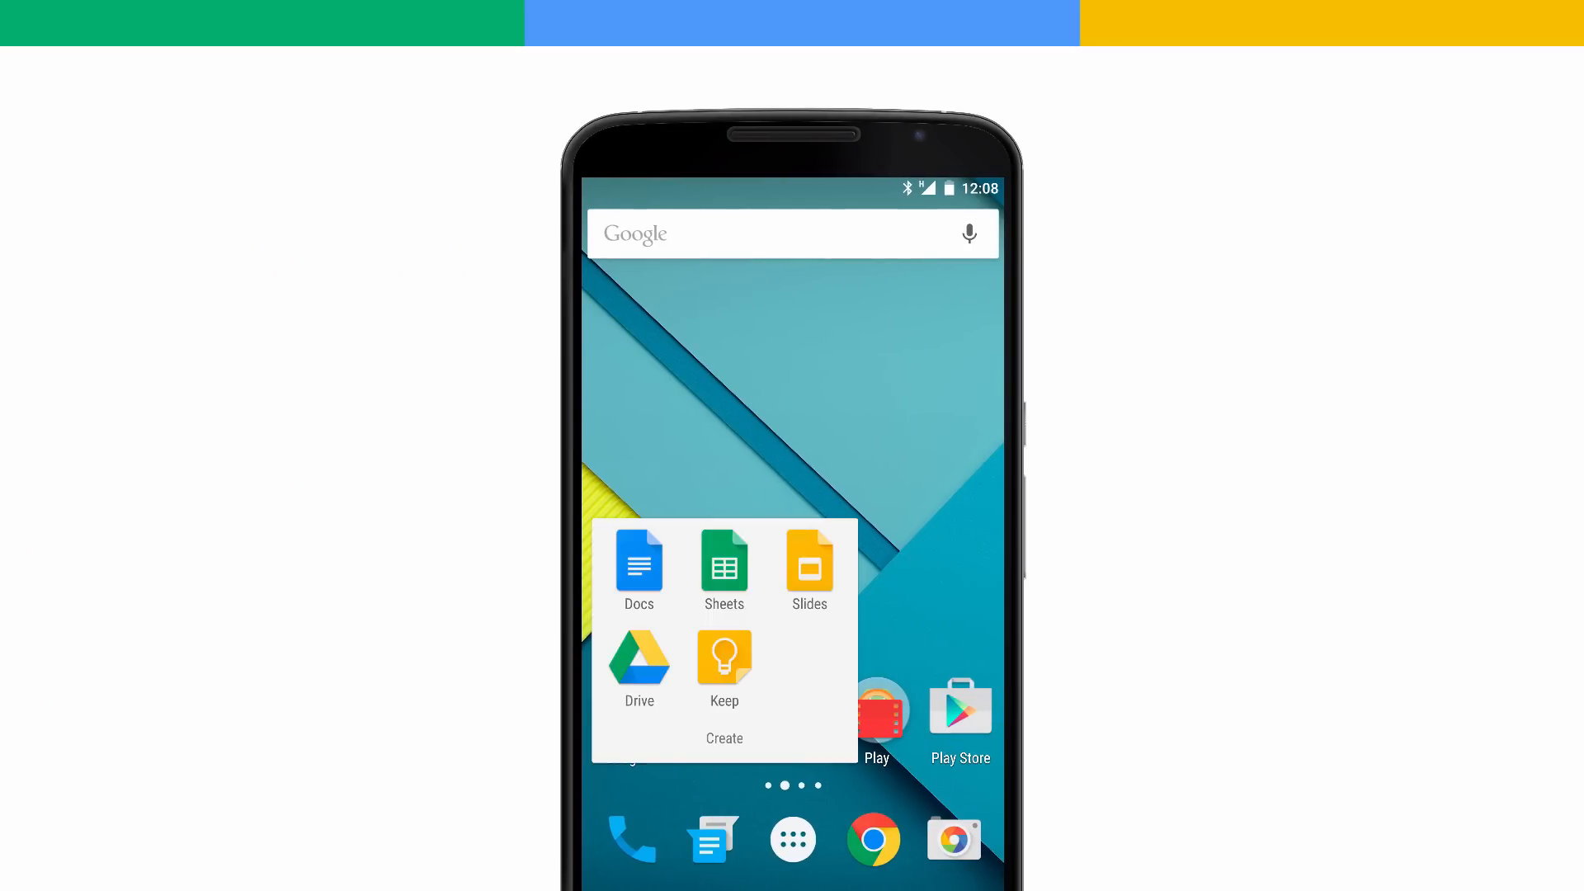